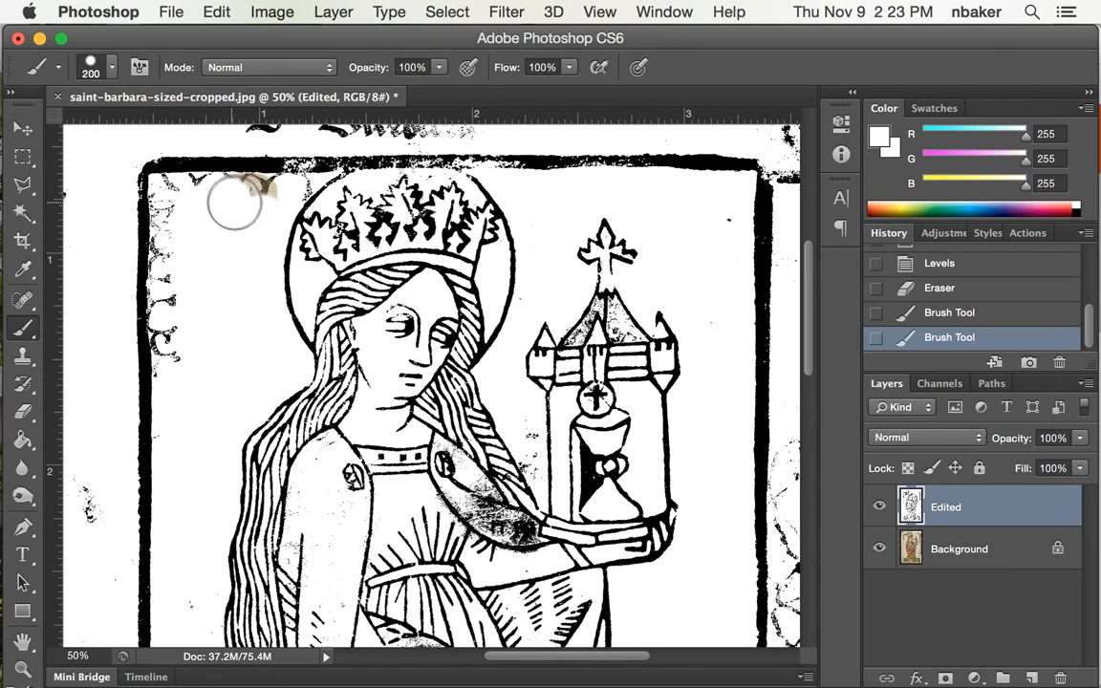
mouse_move(191, 201)
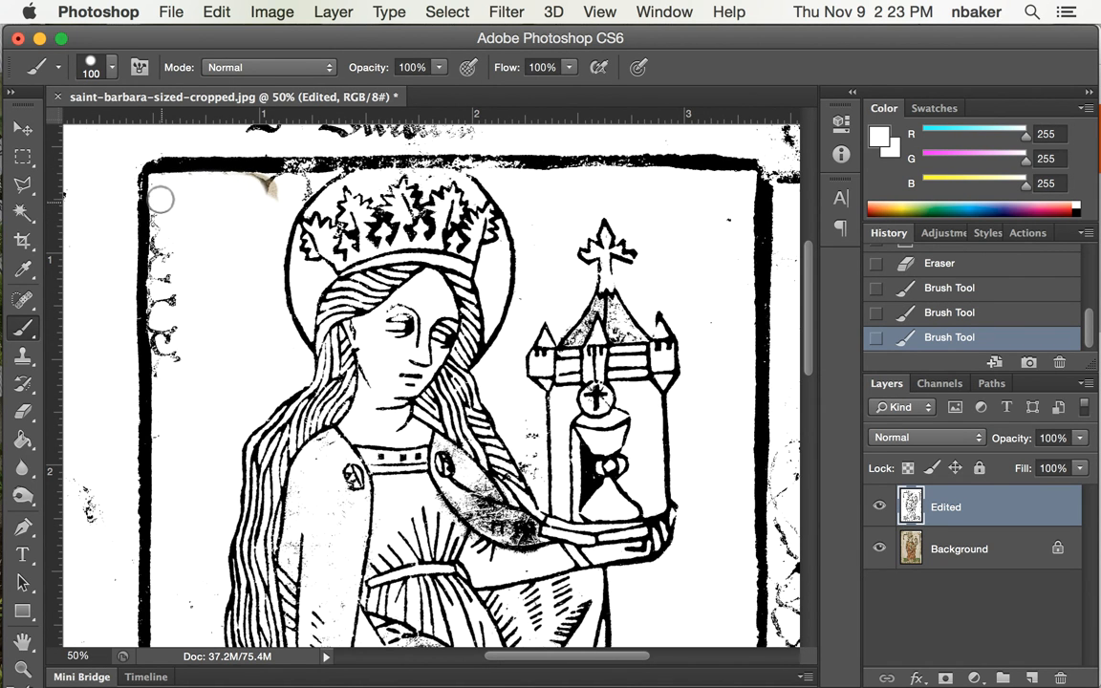
mouse_move(163, 233)
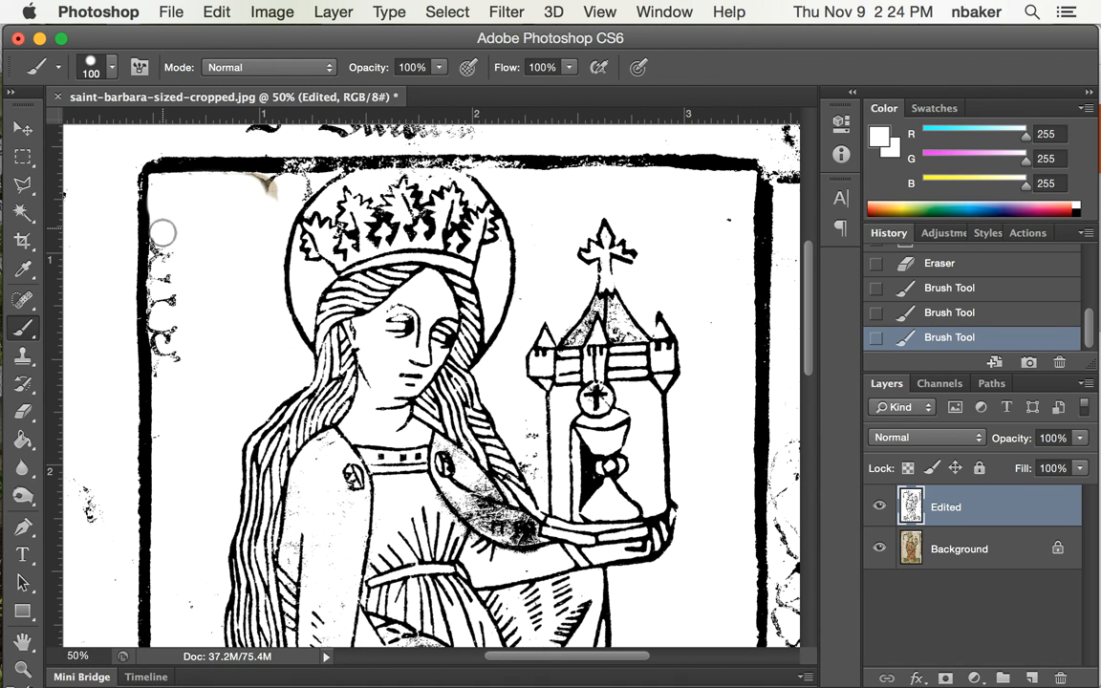
mouse_move(163, 251)
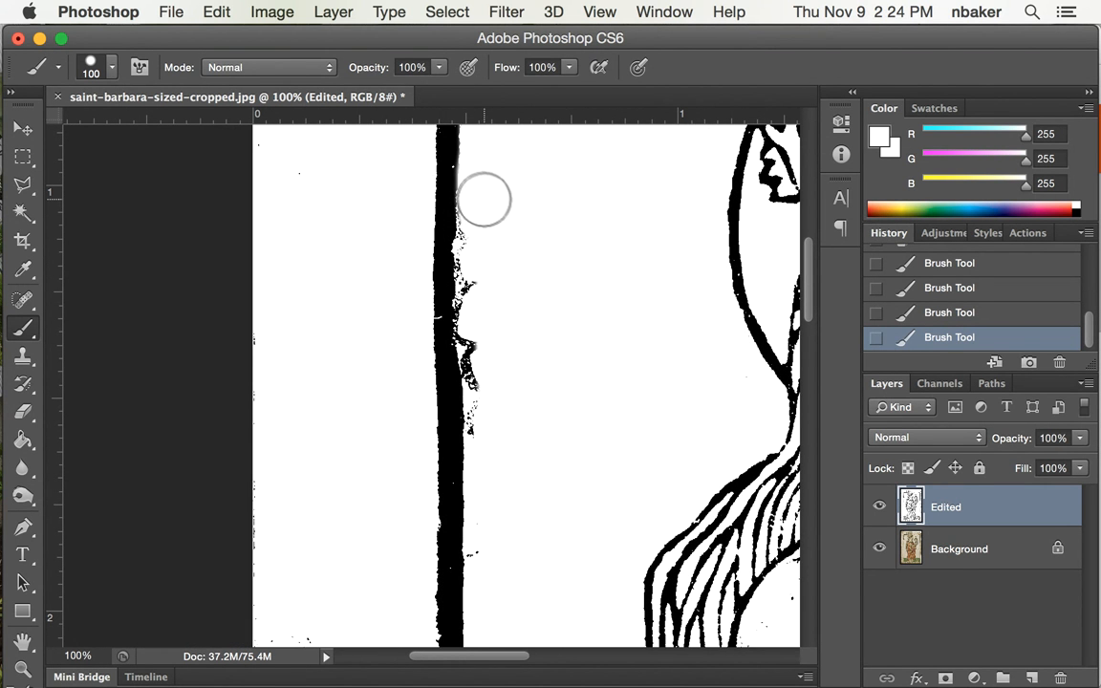
mouse_move(525, 233)
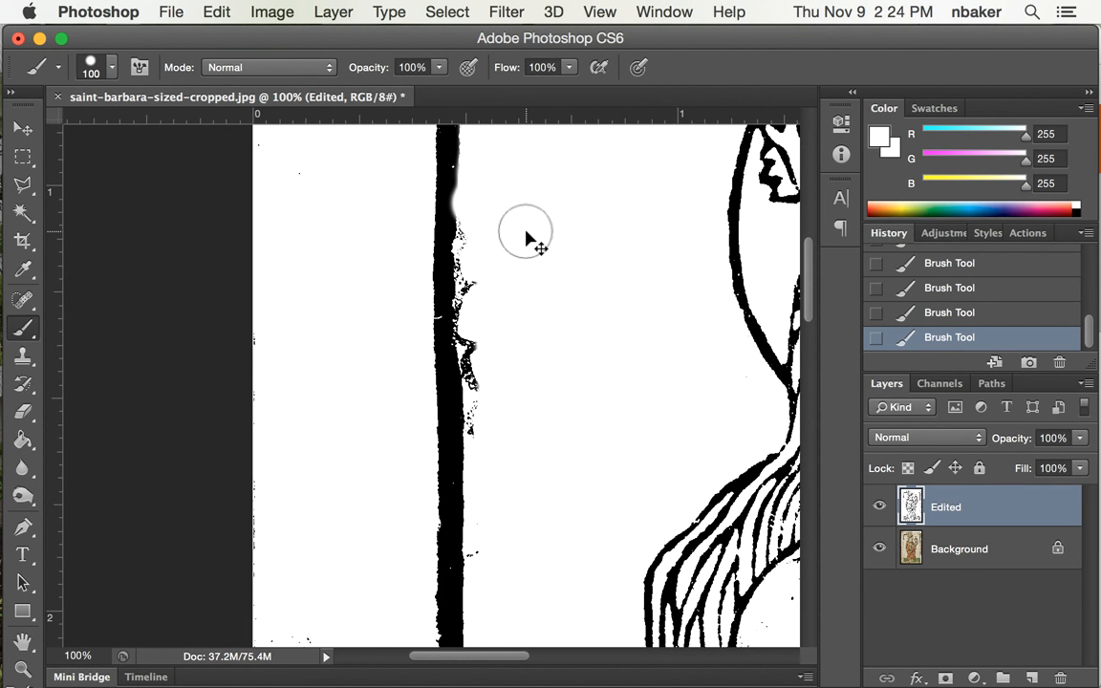
Raise the brush hardness to 88% in the brush picker
click(90, 67)
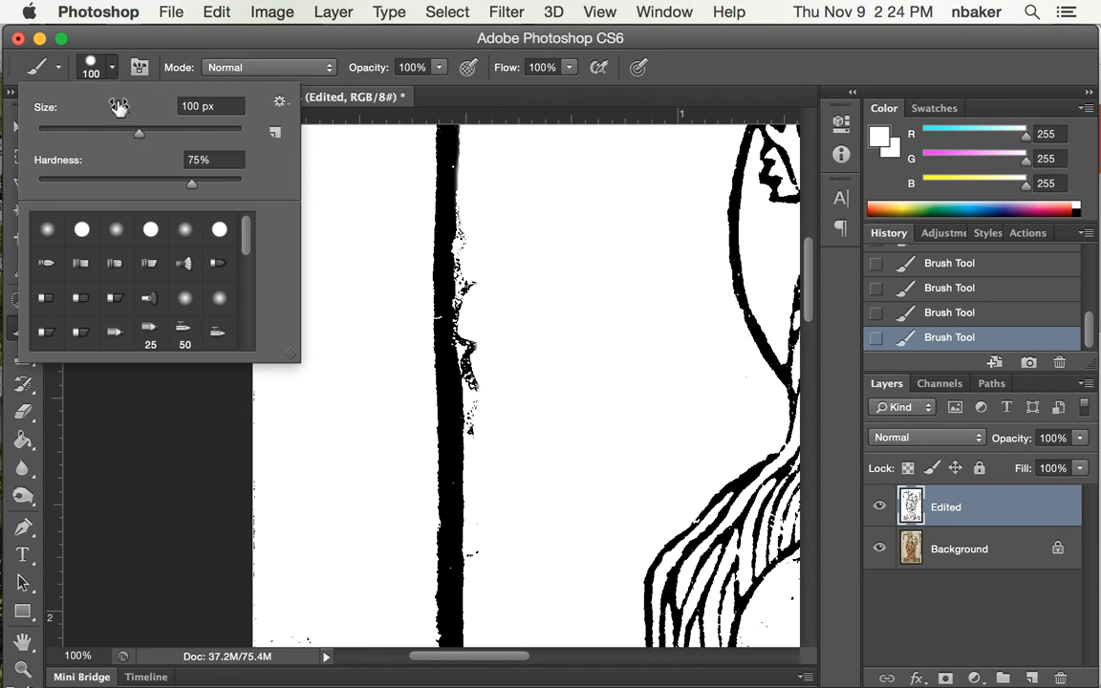
drag(191, 185, 220, 186)
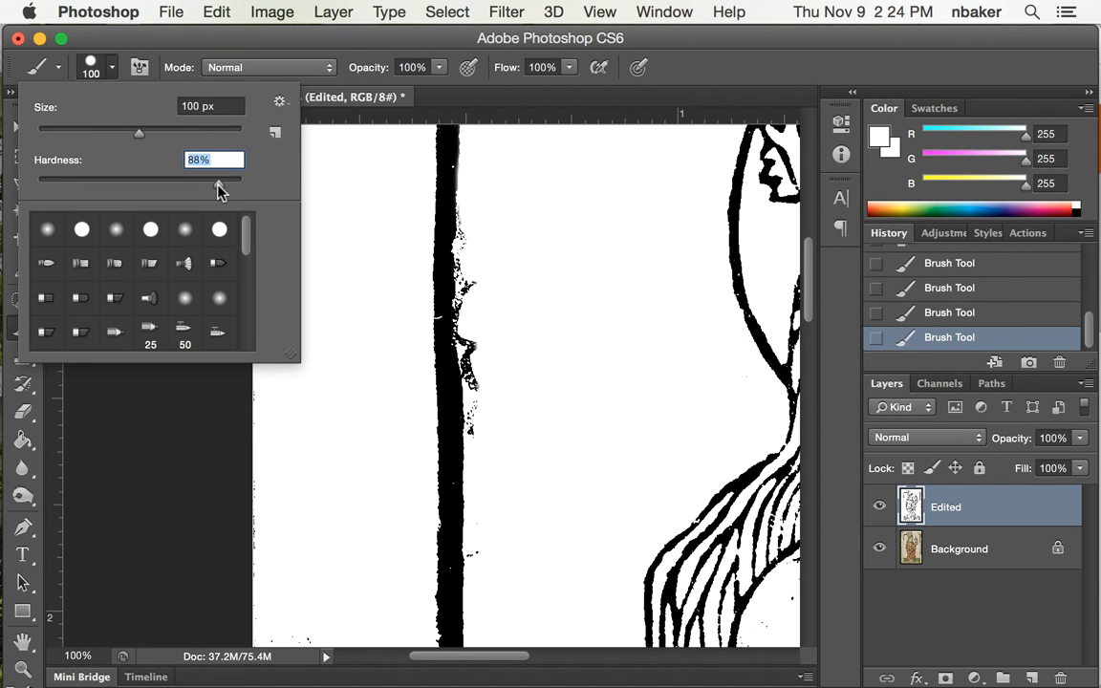
click(531, 249)
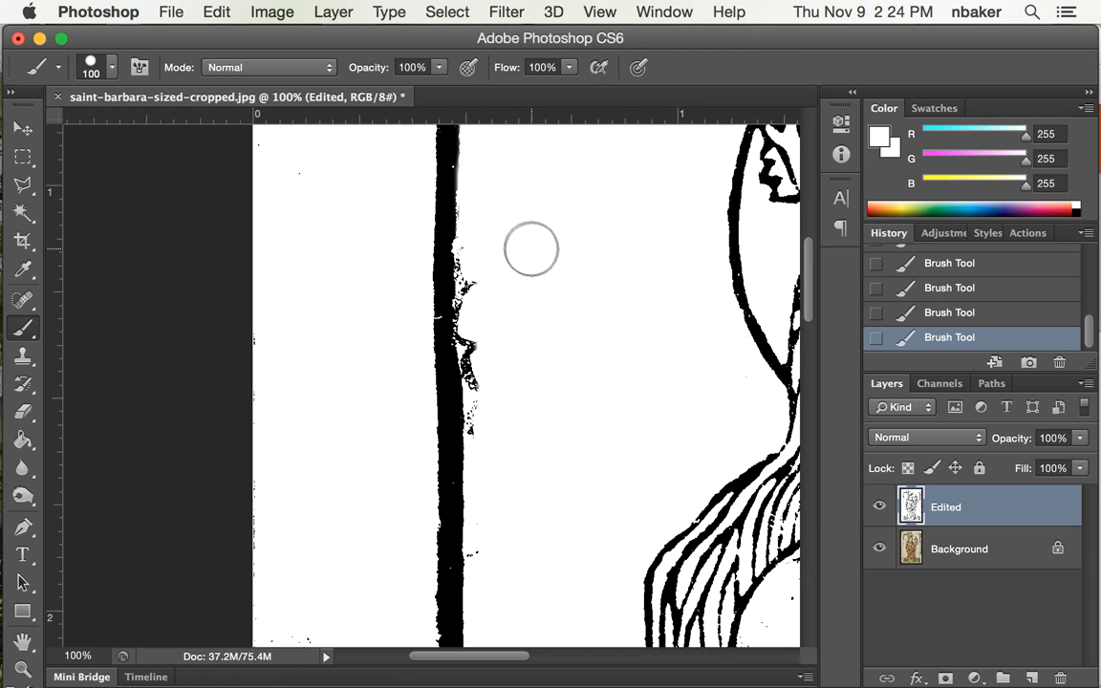
mouse_move(482, 245)
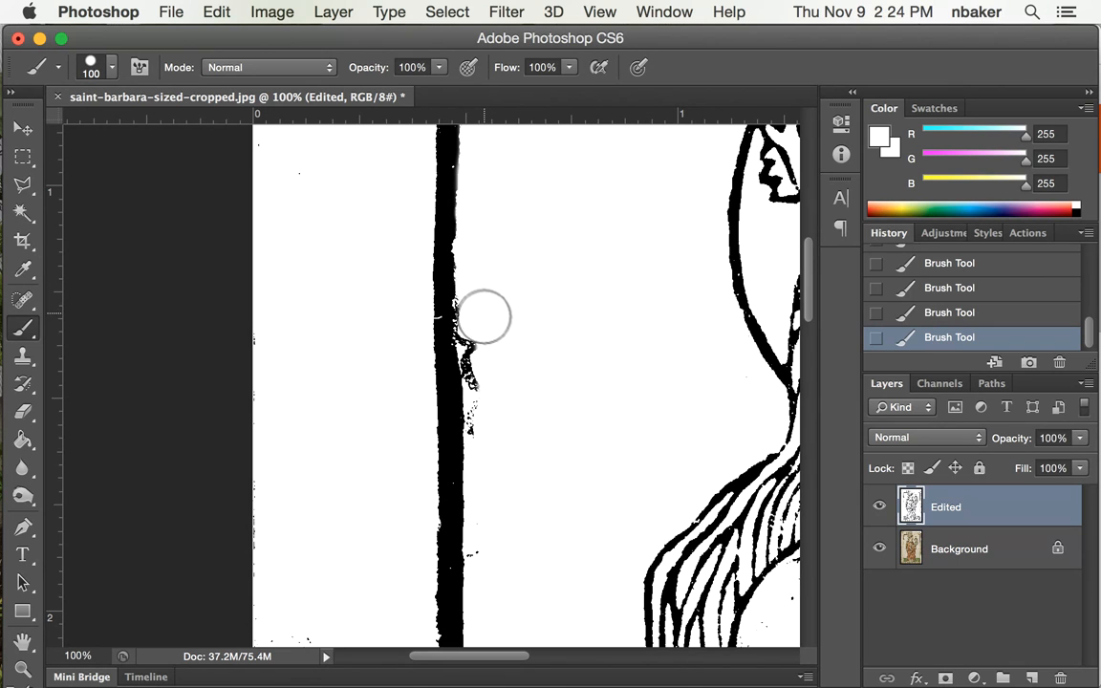
mouse_move(482, 325)
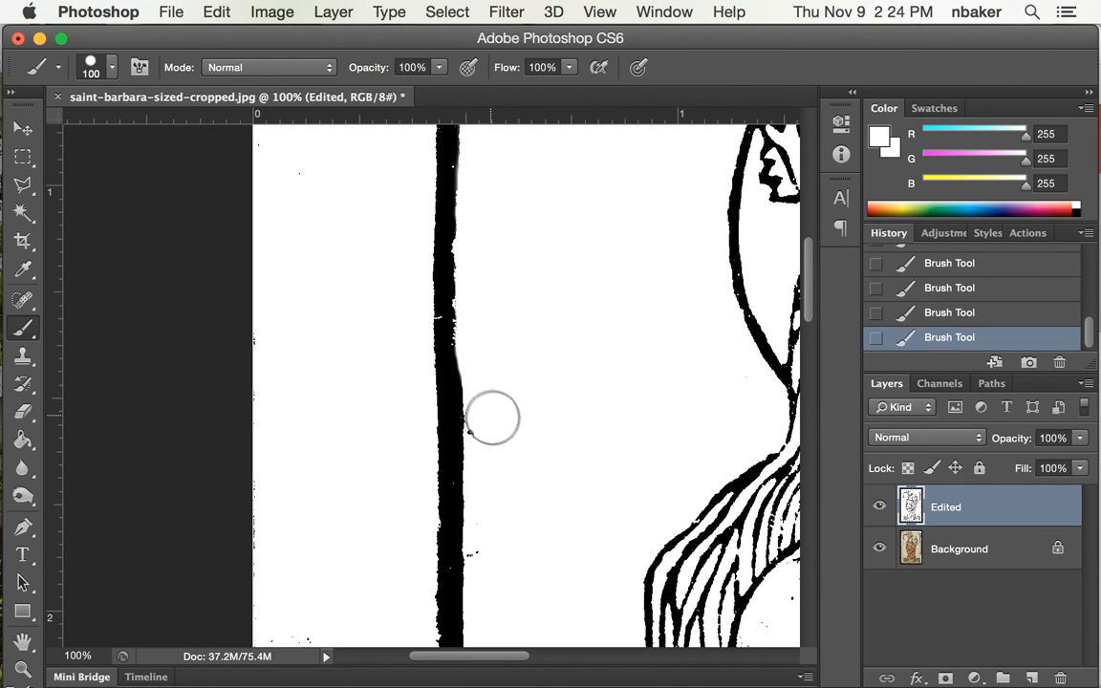
mouse_move(545, 394)
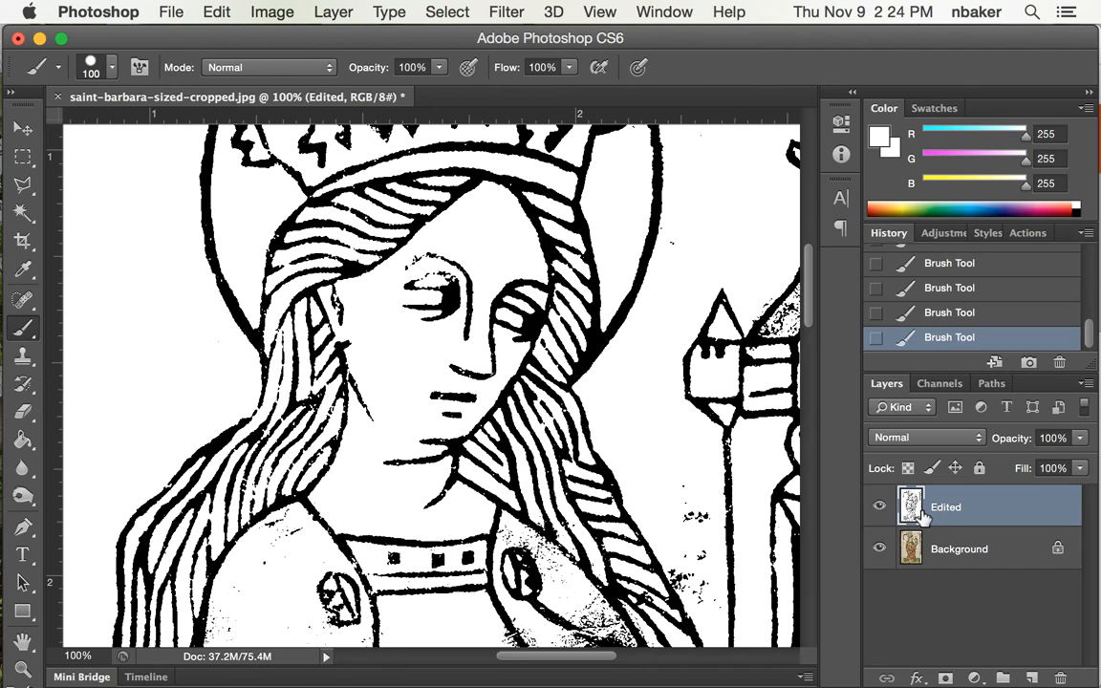
click(878, 506)
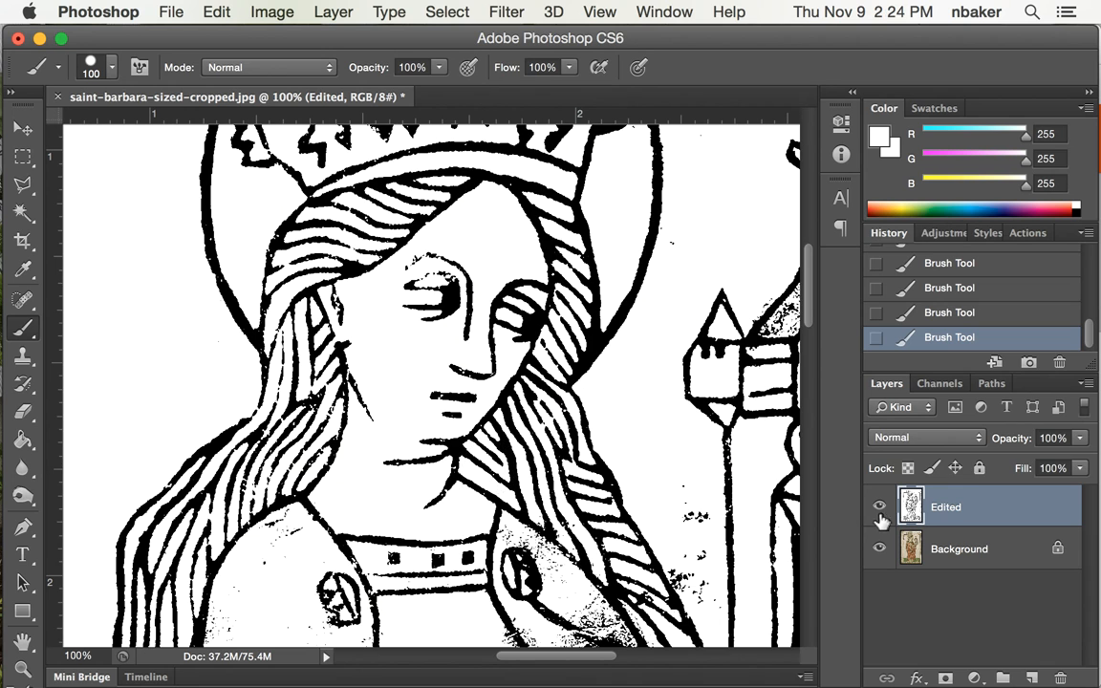
click(878, 507)
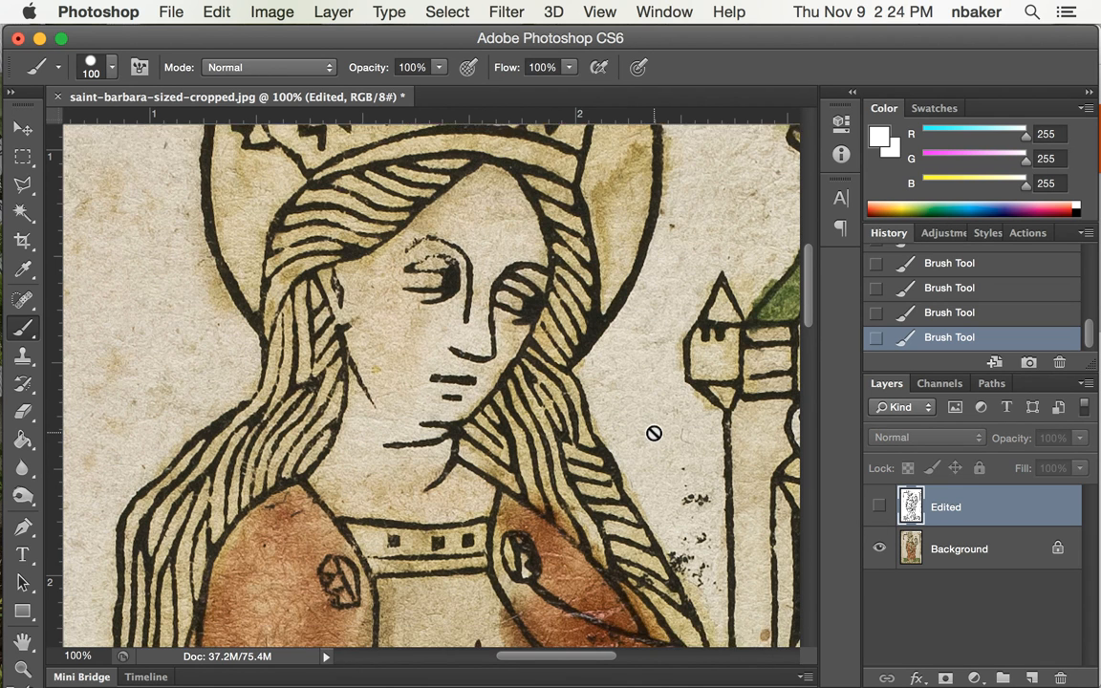
scroll(down, 3)
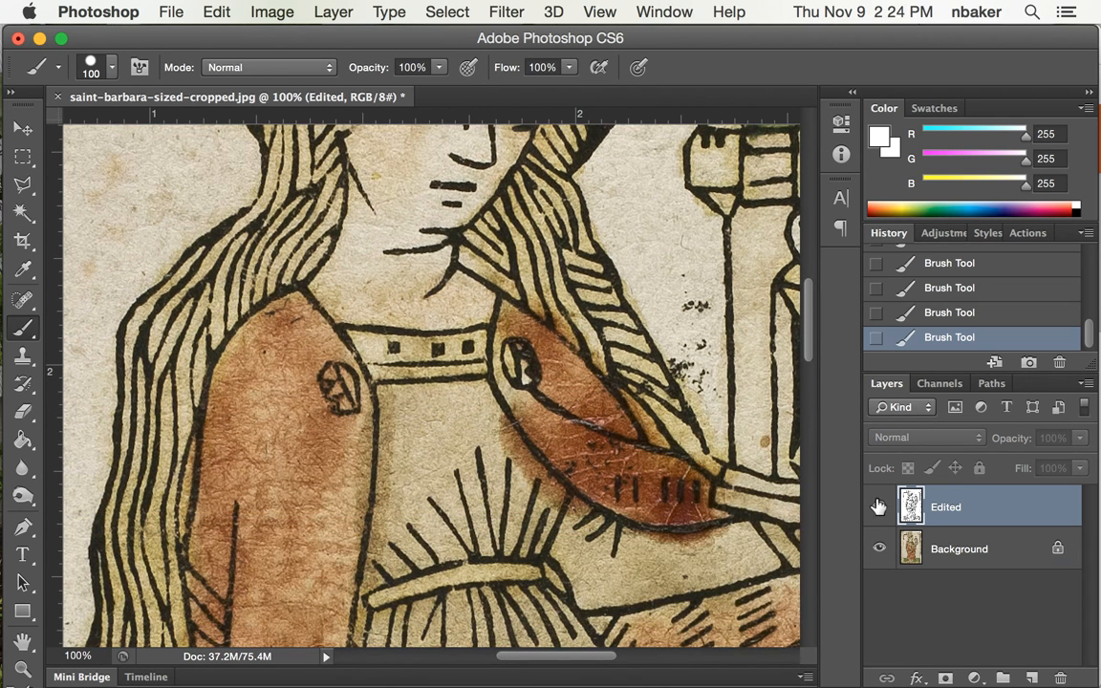
click(879, 506)
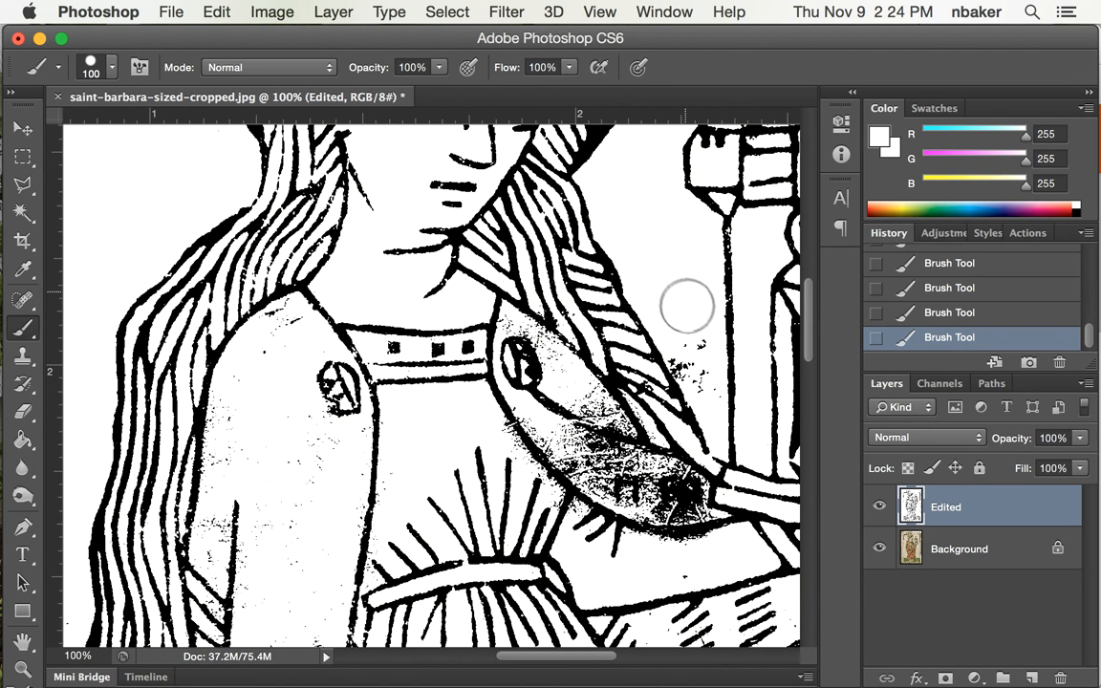
mouse_move(695, 361)
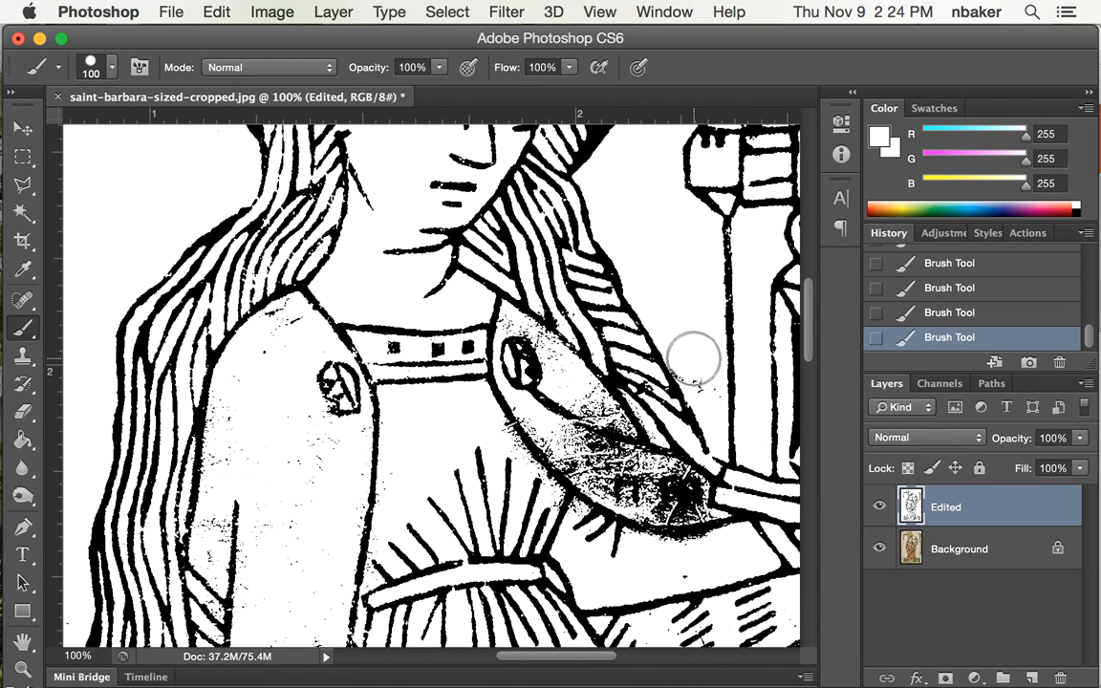
mouse_move(889, 526)
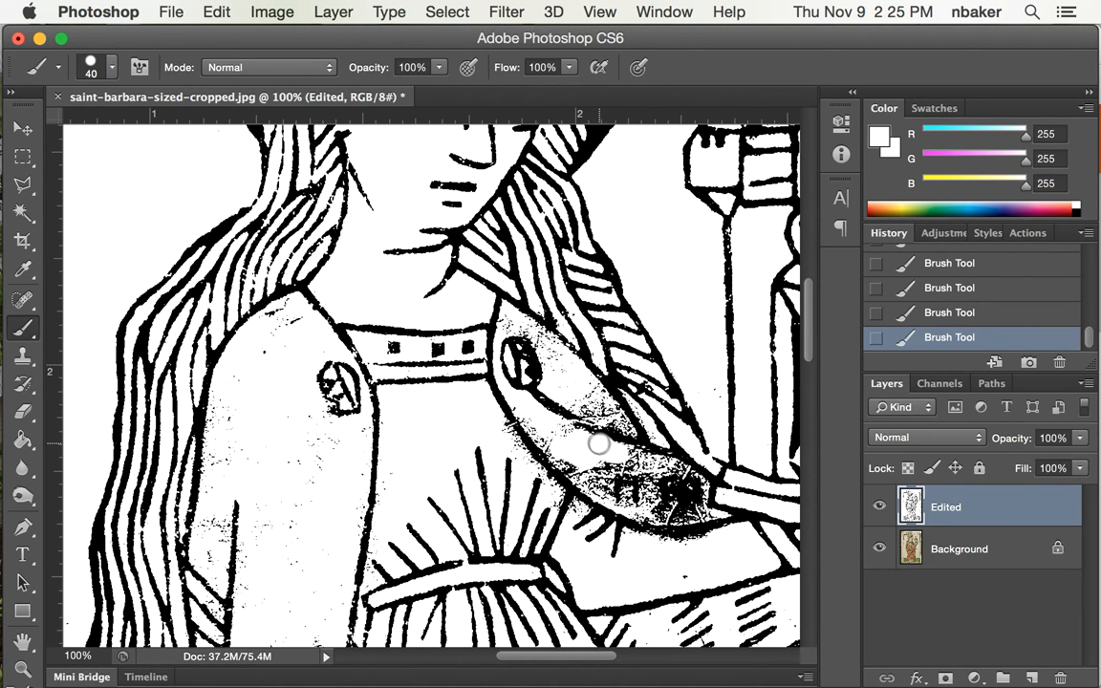
Open the Edit menu and dismiss it without choosing a command
click(216, 12)
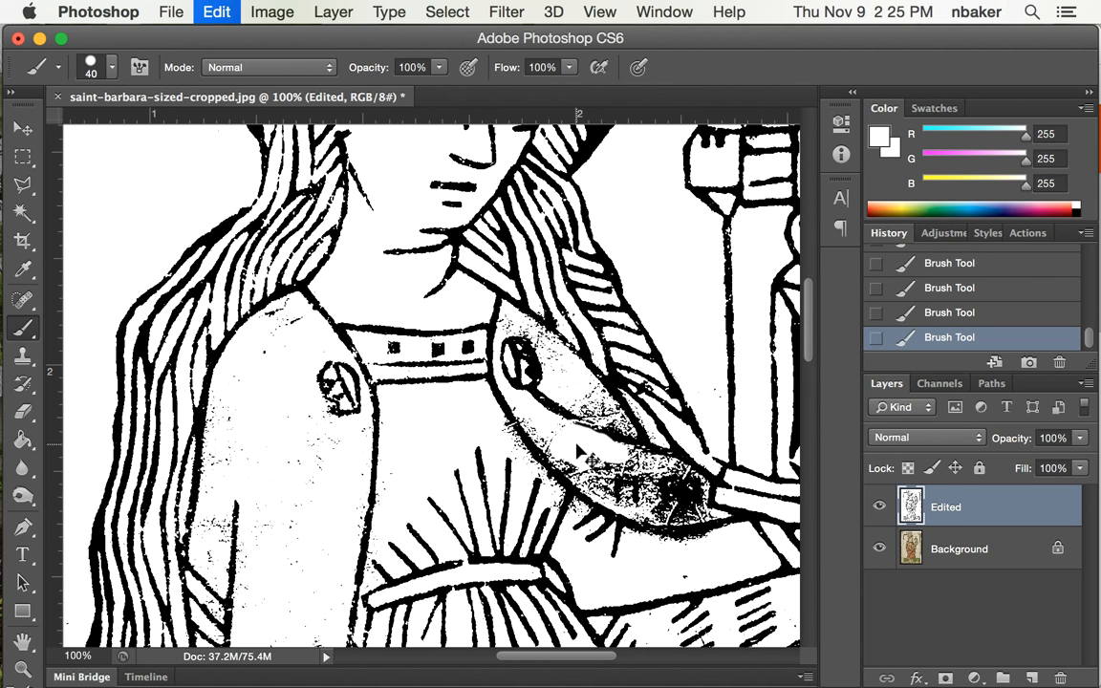
click(588, 450)
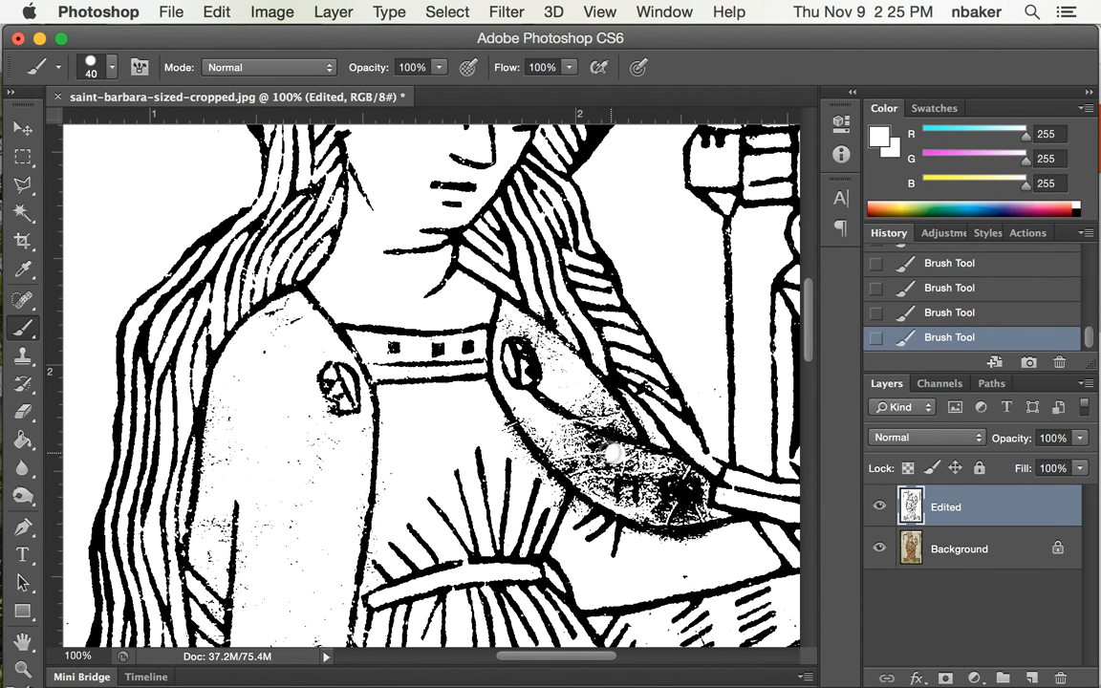
mouse_move(578, 440)
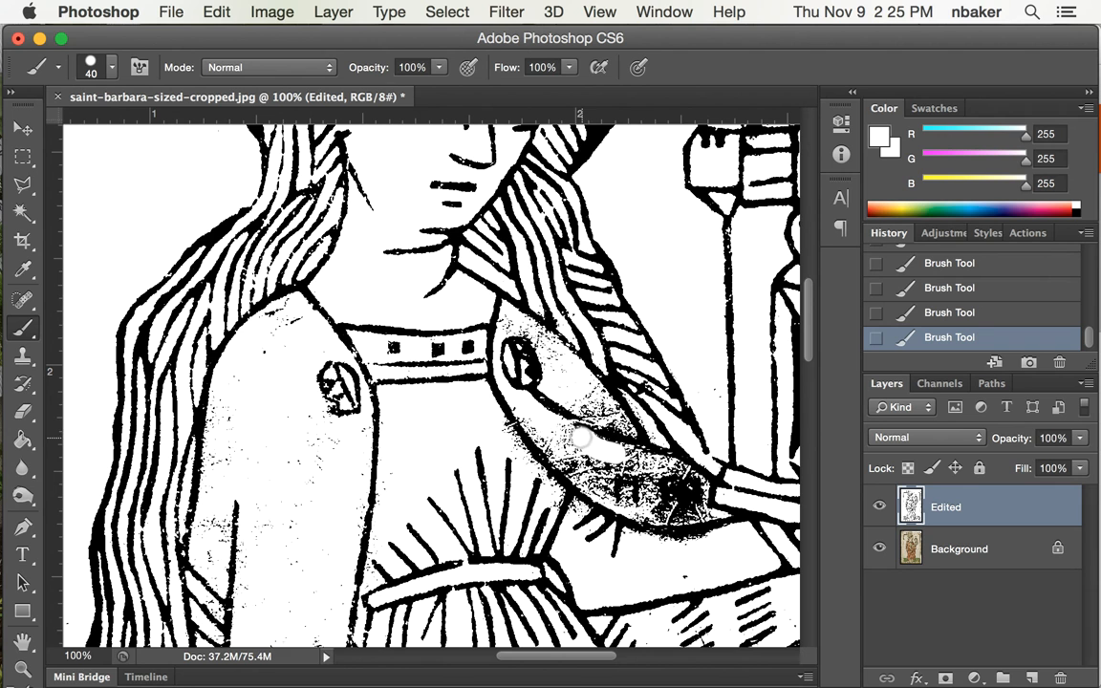